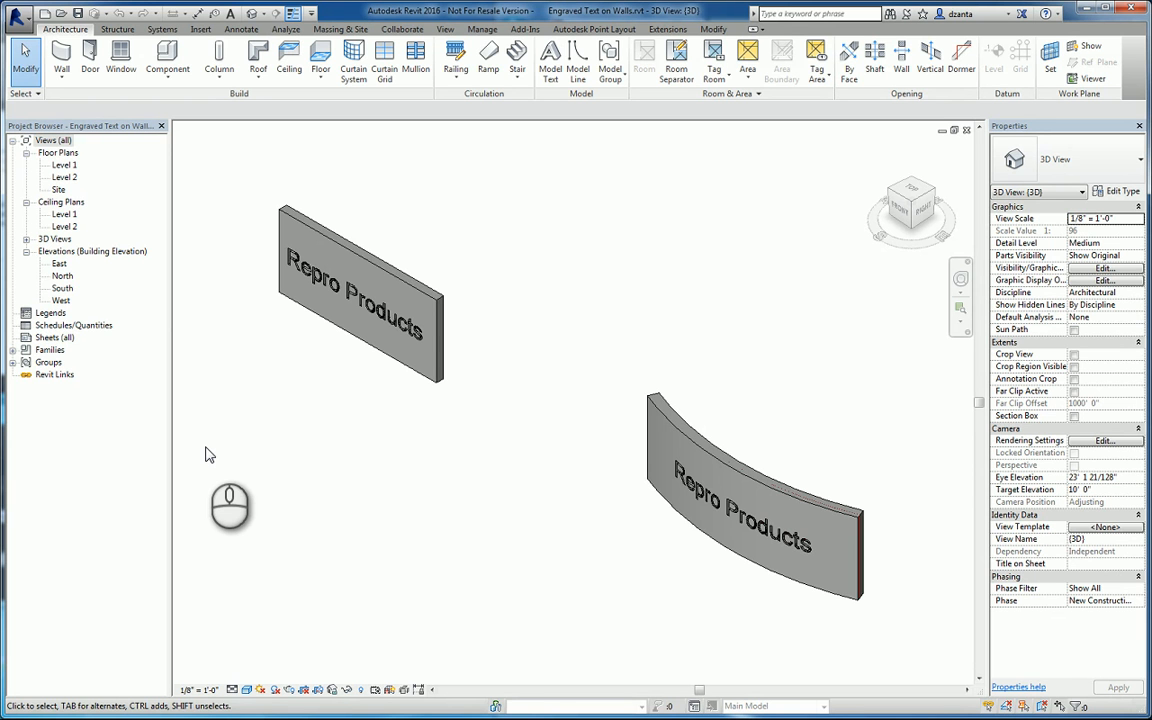
mouse_move(513, 430)
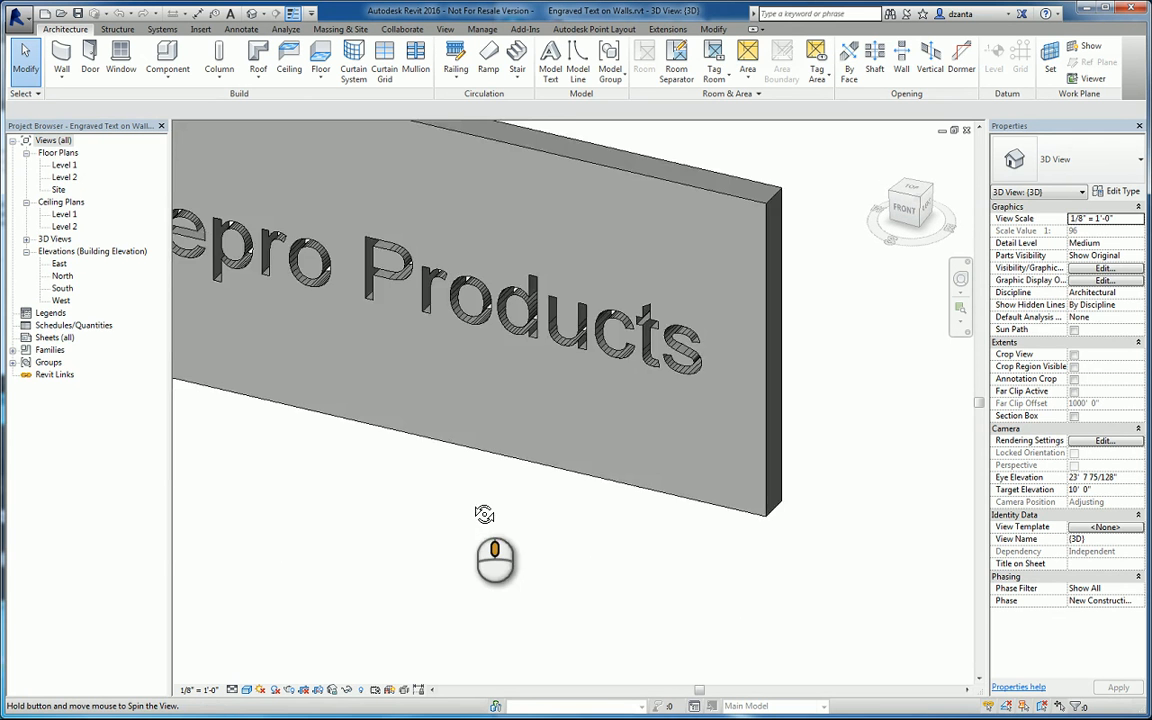
Orbit the 3D view to inspect the engraved Repro Products walls, then open the Level 1 plan
left_click_drag(485, 514, 315, 509)
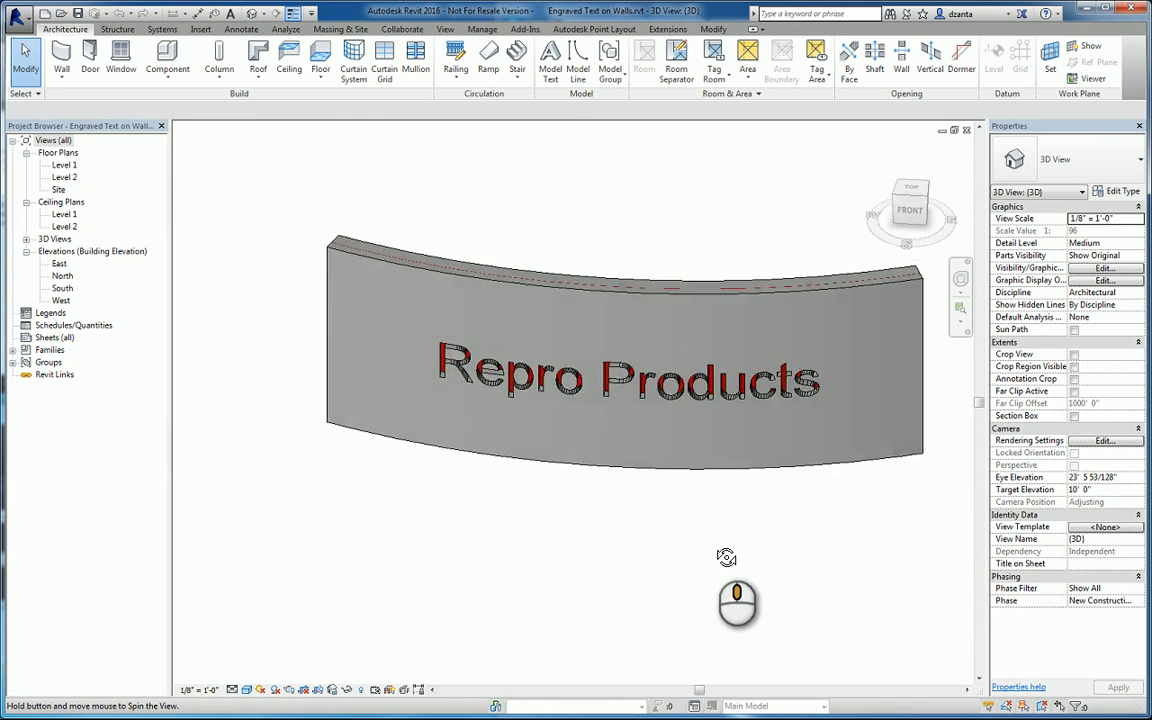
double_click(64, 164)
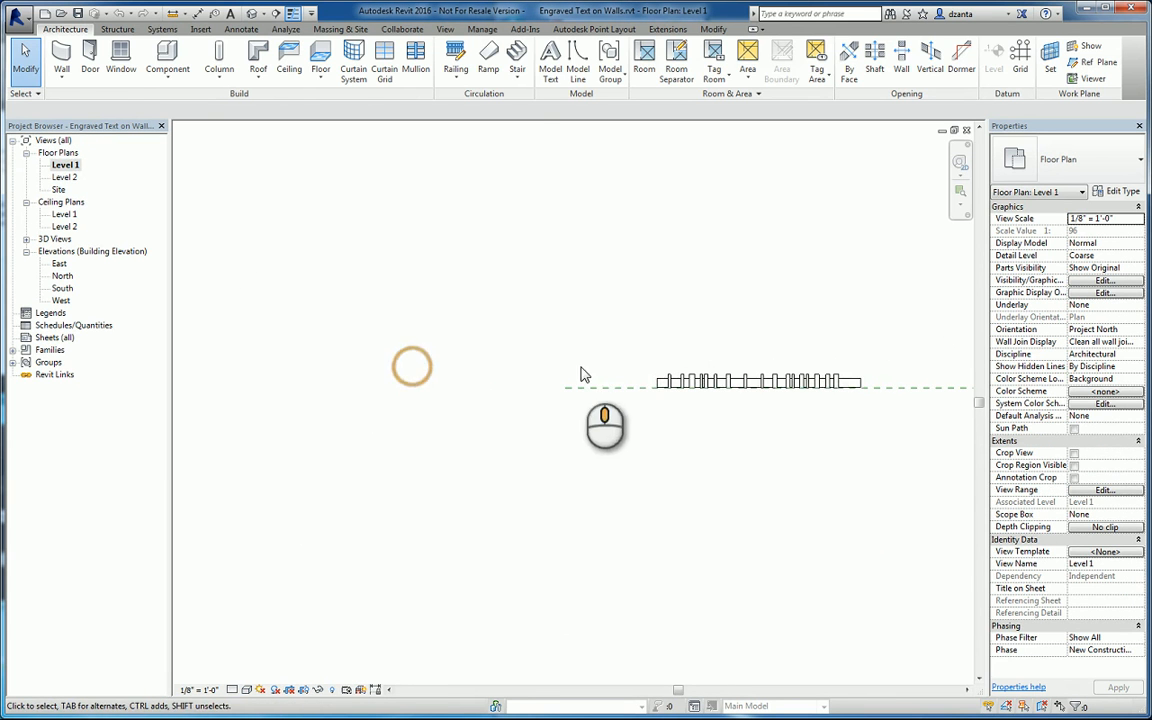
Open the South elevation and start Model Text on the wall
left_click(61, 57)
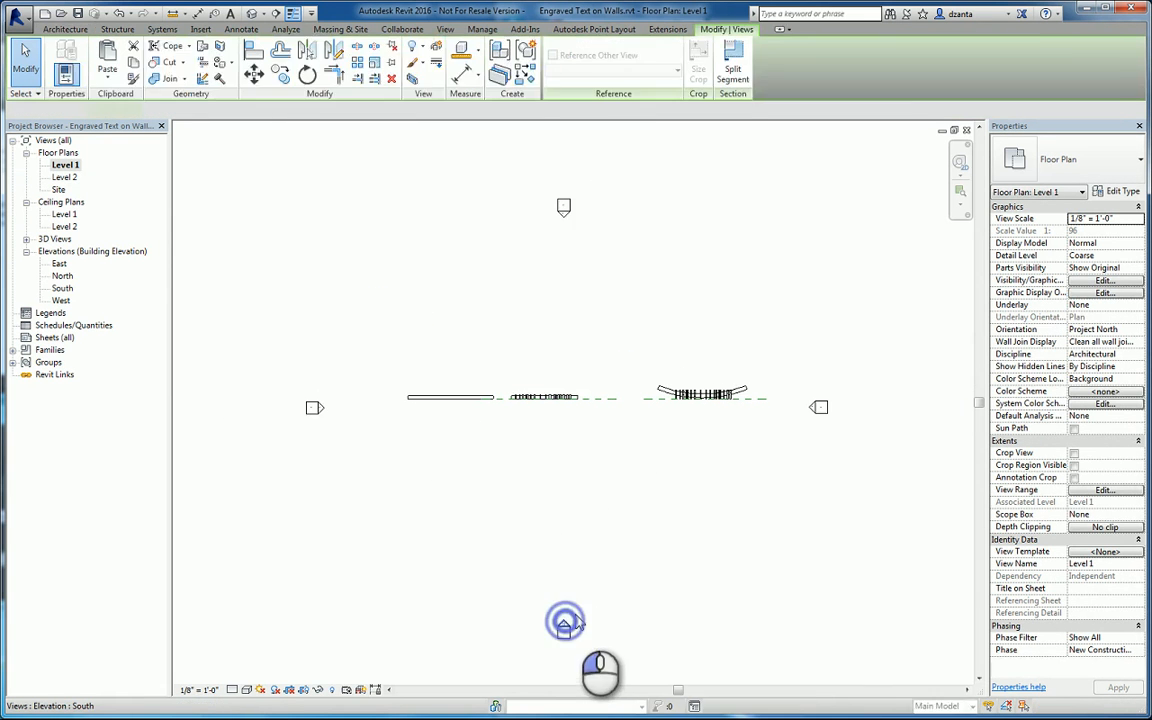
double_click(63, 288)
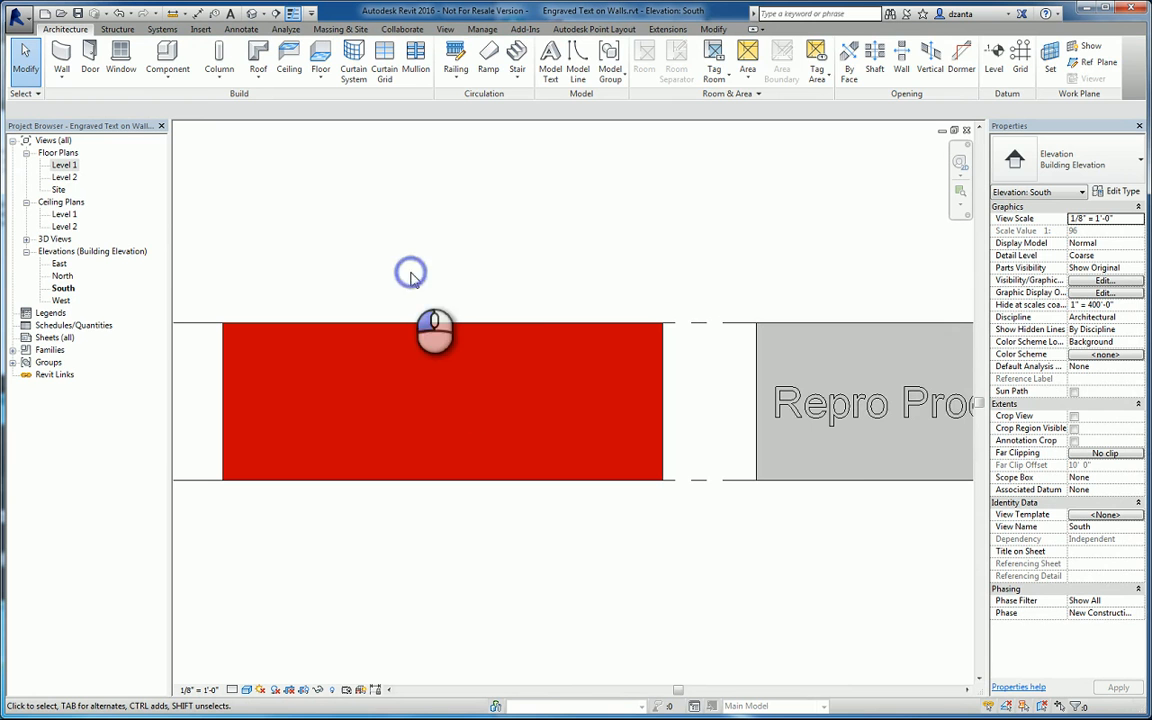
left_click(820, 403)
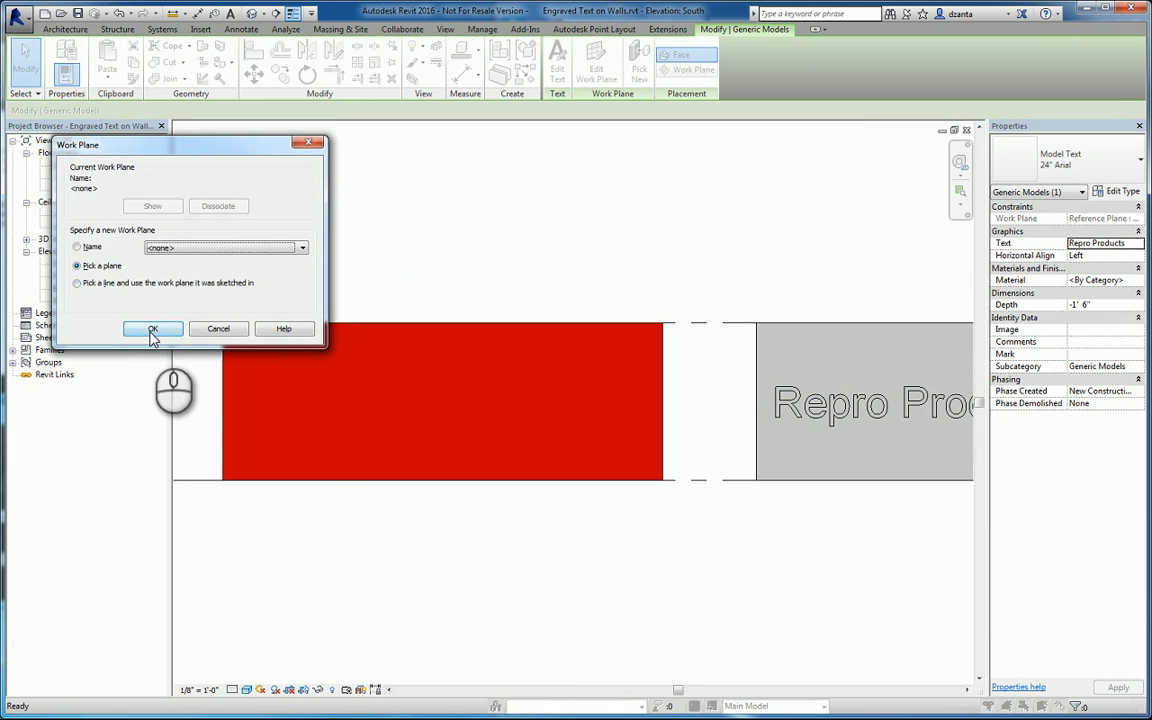
Place 'Autodesk Screencast' model text on the red wall face and open its properties
left_click(153, 329)
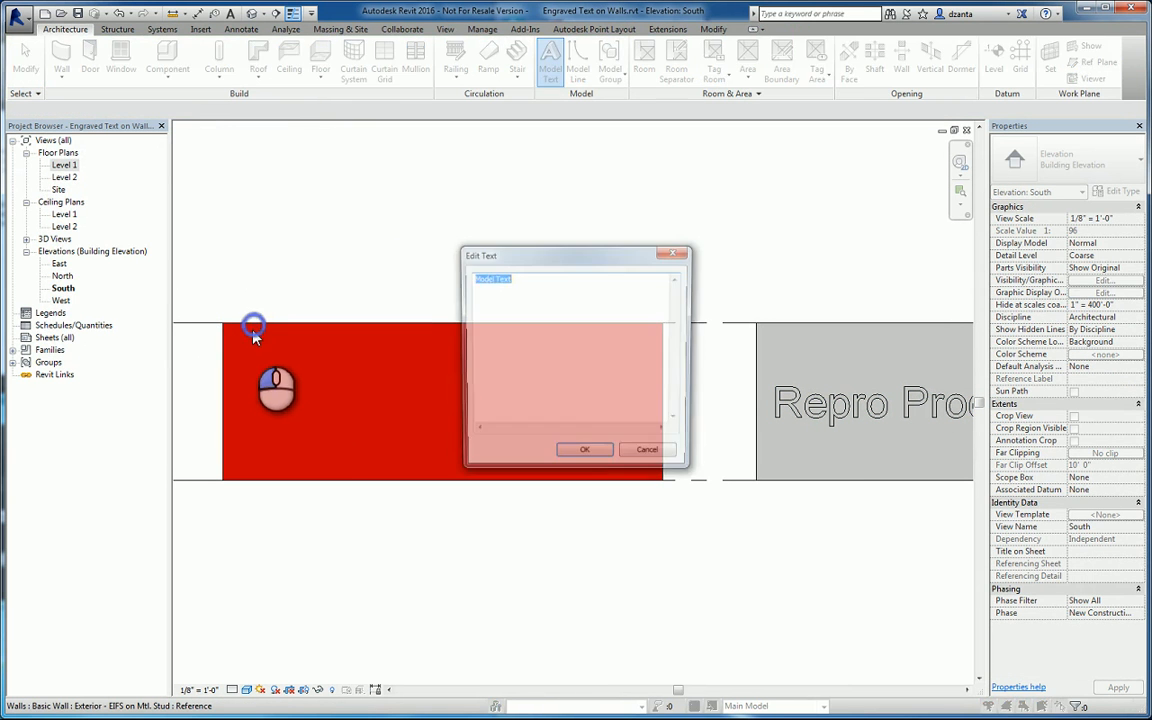
type("Autodesk")
type("Screencast")
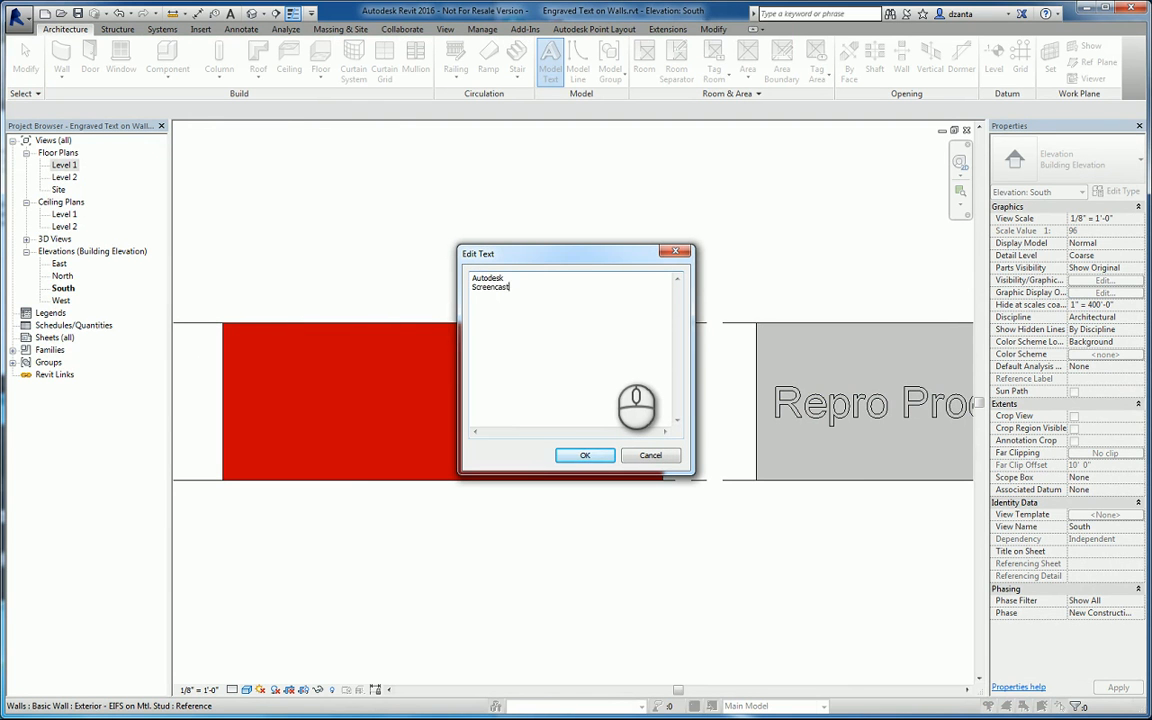
left_click(585, 455)
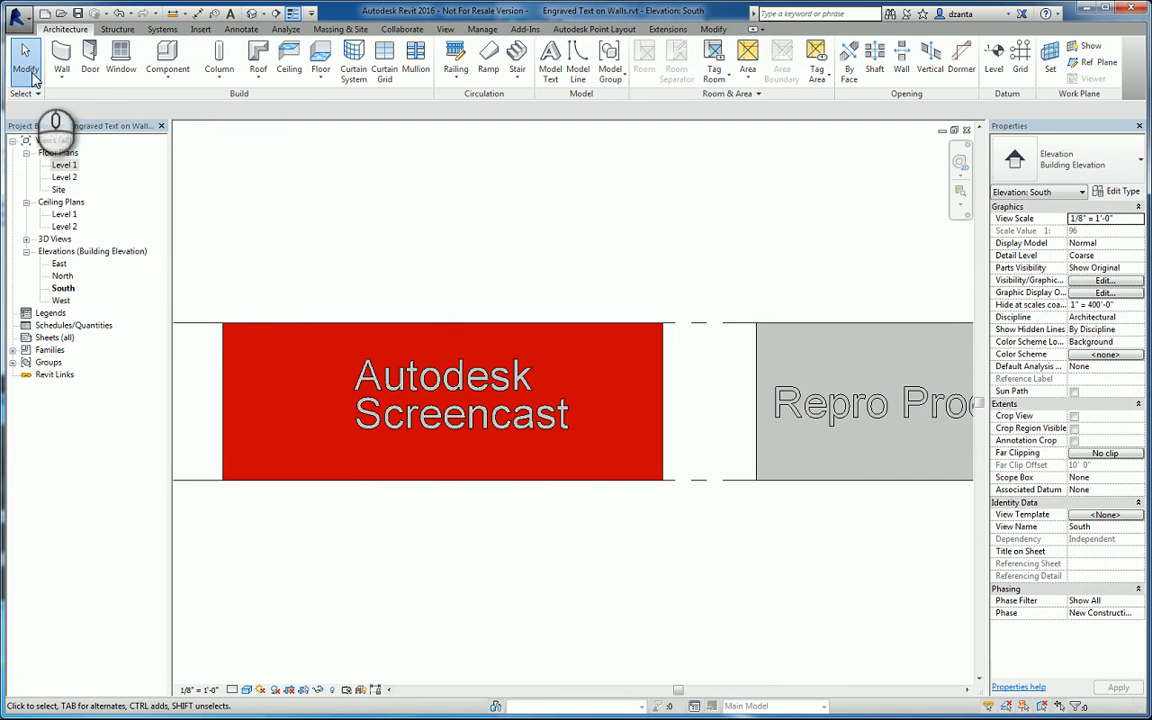
left_click(461, 393)
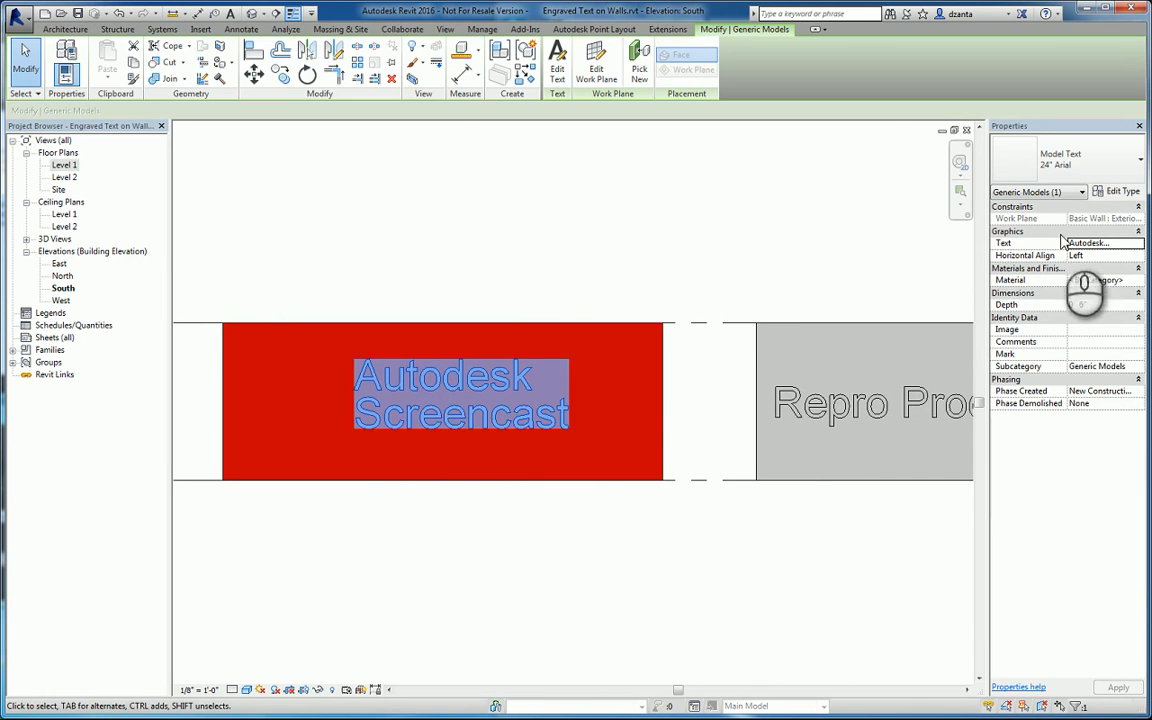
left_click(1103, 255)
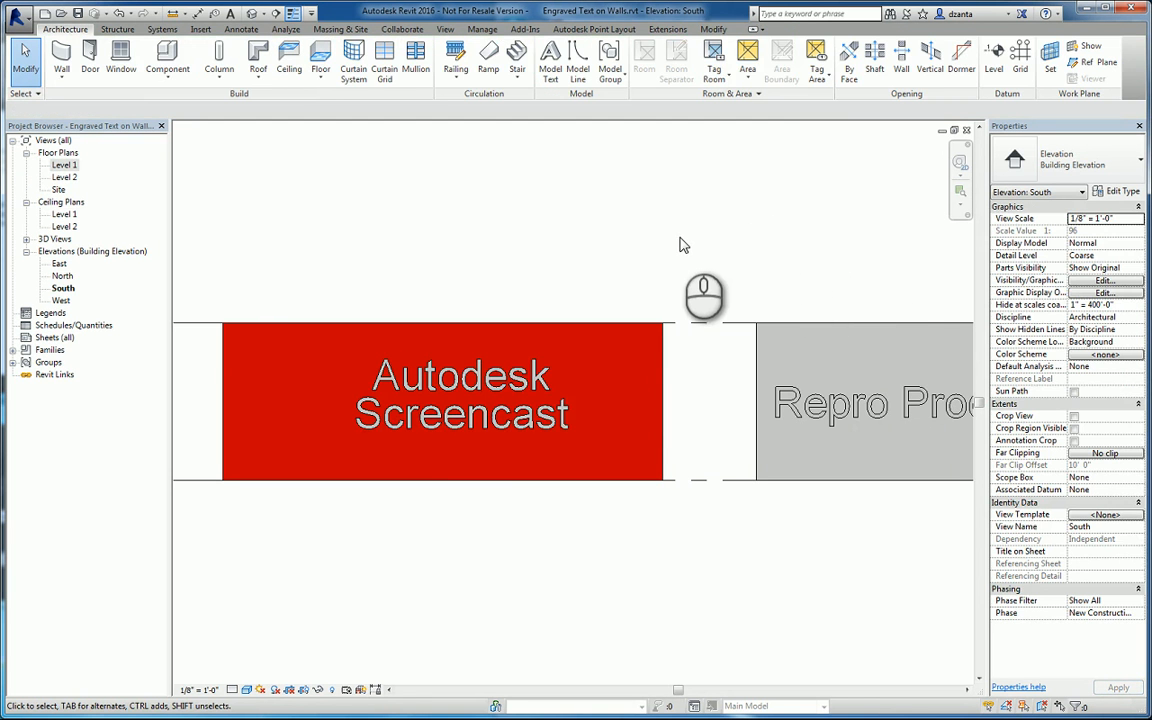
Select the Autodesk Screencast model text to set its depth to -0' 9"
left_click(460, 395)
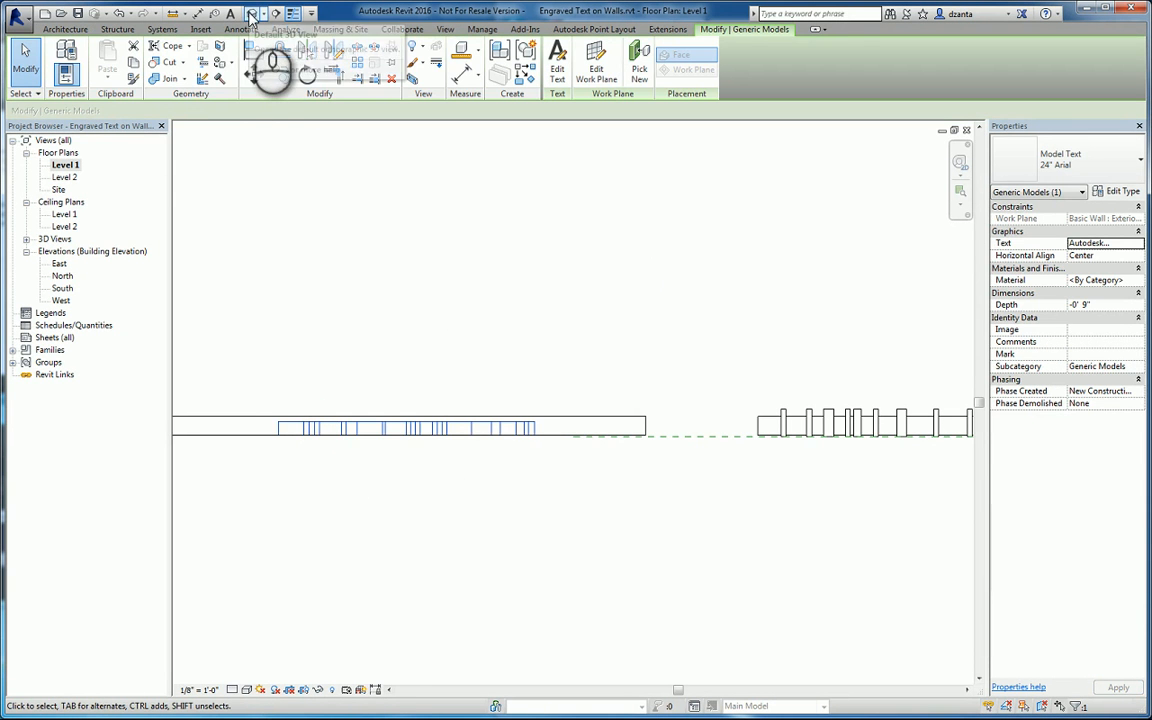
In the South elevation, override the text's graphics and expand Surface Transparency
double_click(62, 288)
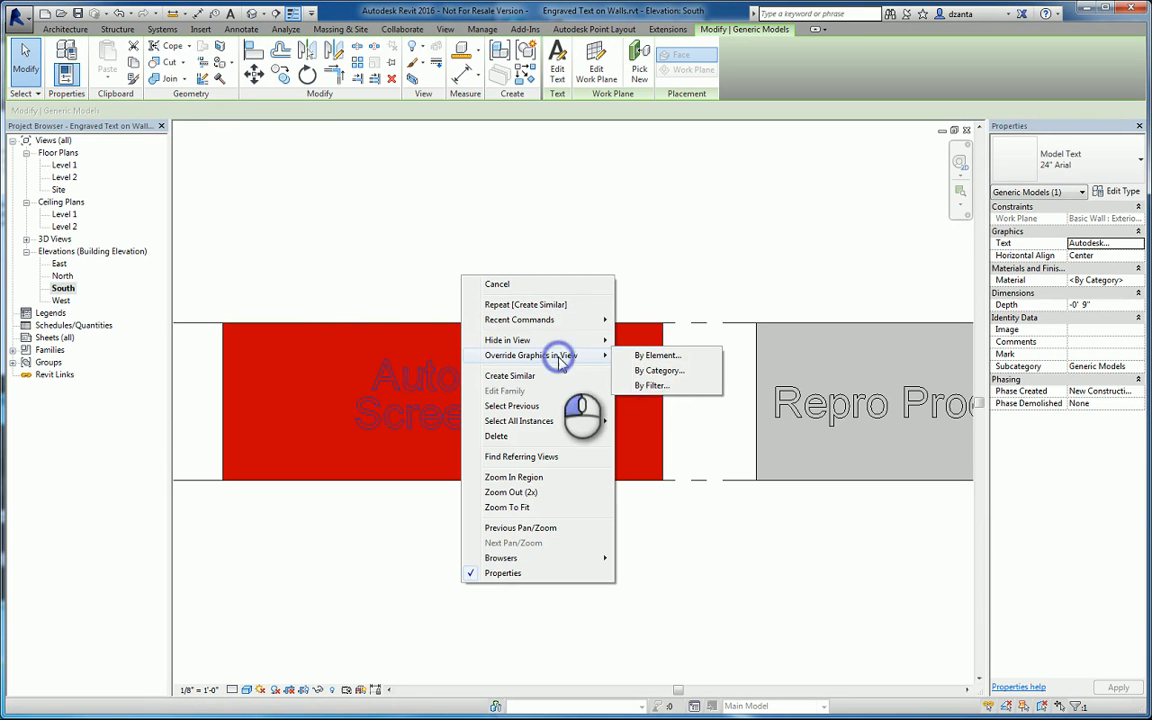
left_click(657, 355)
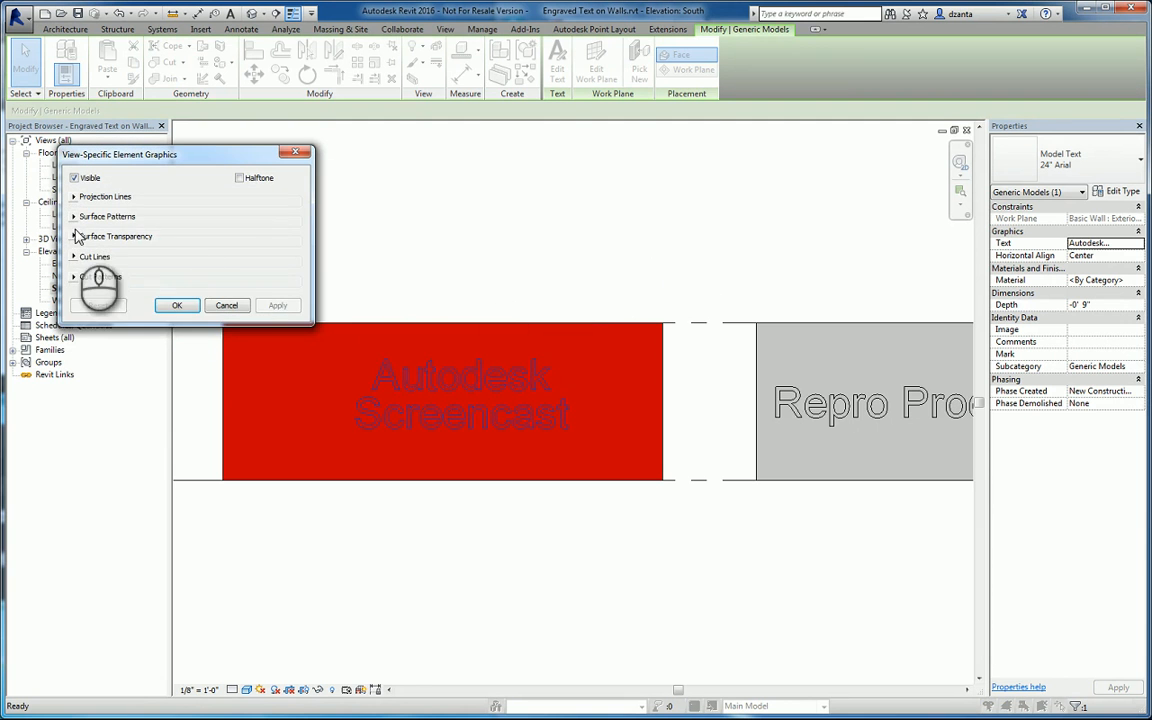
left_click(74, 236)
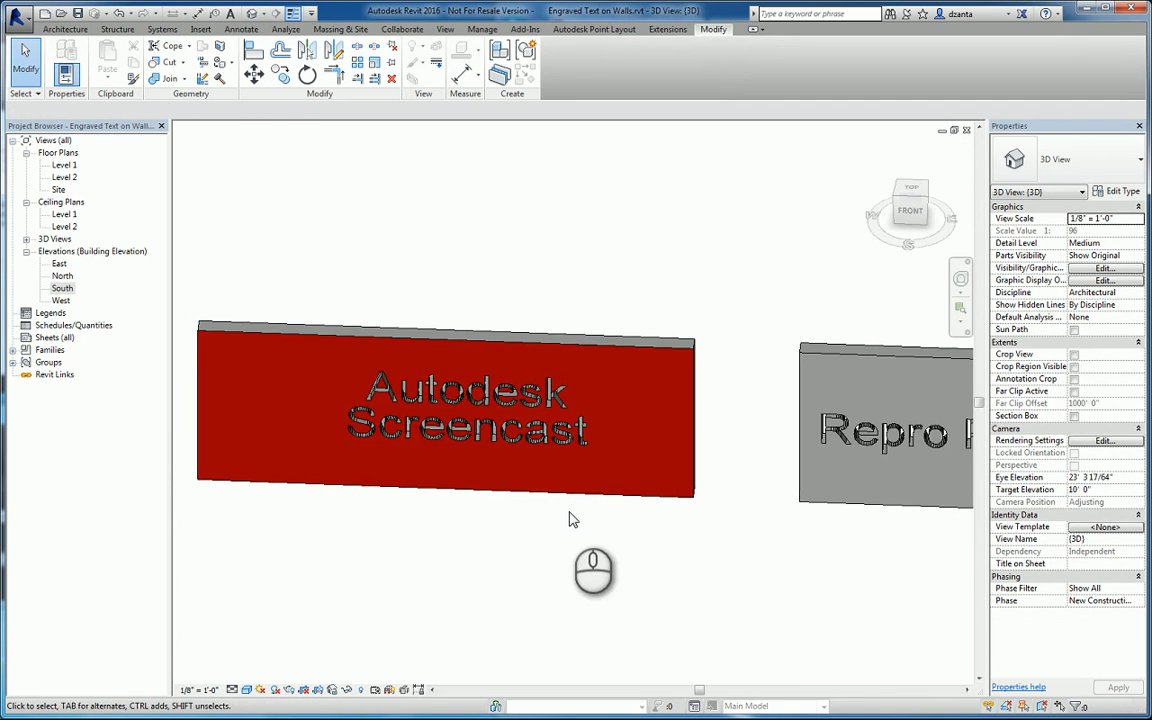
left_click_drag(593, 573, 630, 450)
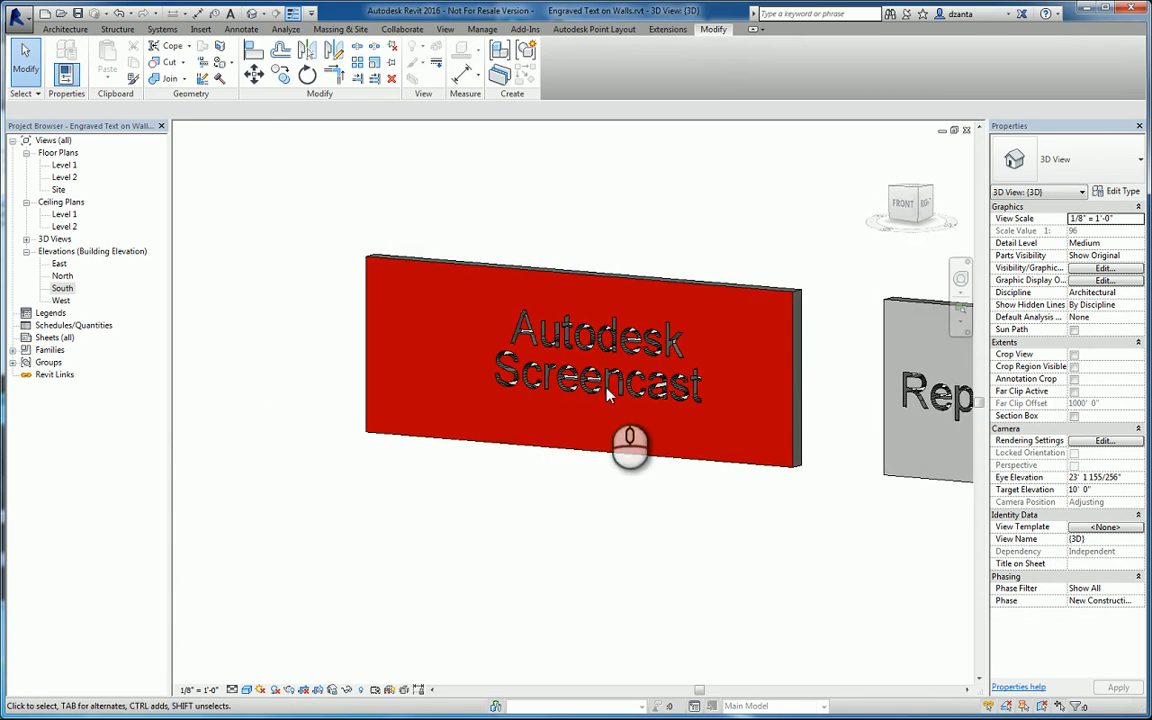